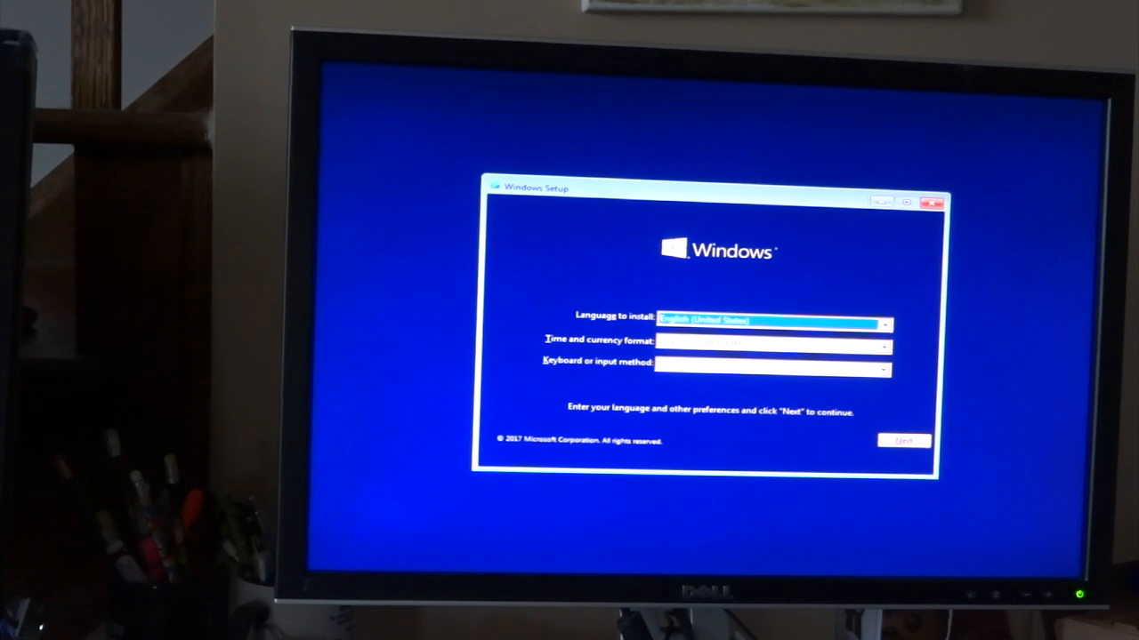
Step: Keep English (United States) language, time and keyboard defaults and start the installation with Install now
click(904, 441)
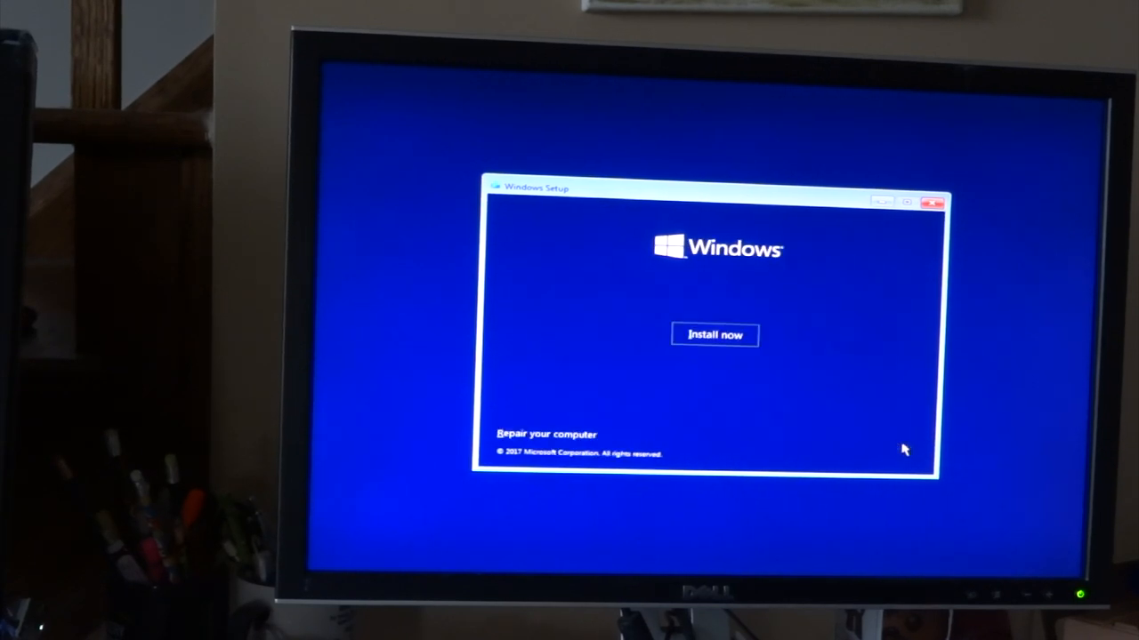
click(715, 335)
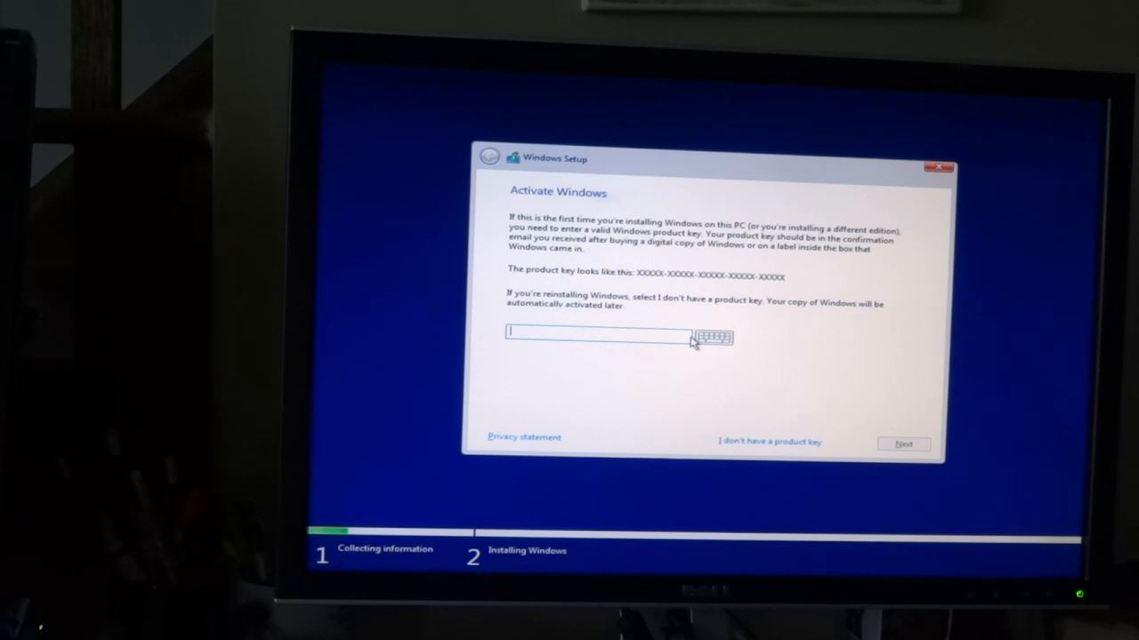
Step: Skip the product key with 'I don't have a product key' to continue setup
click(767, 441)
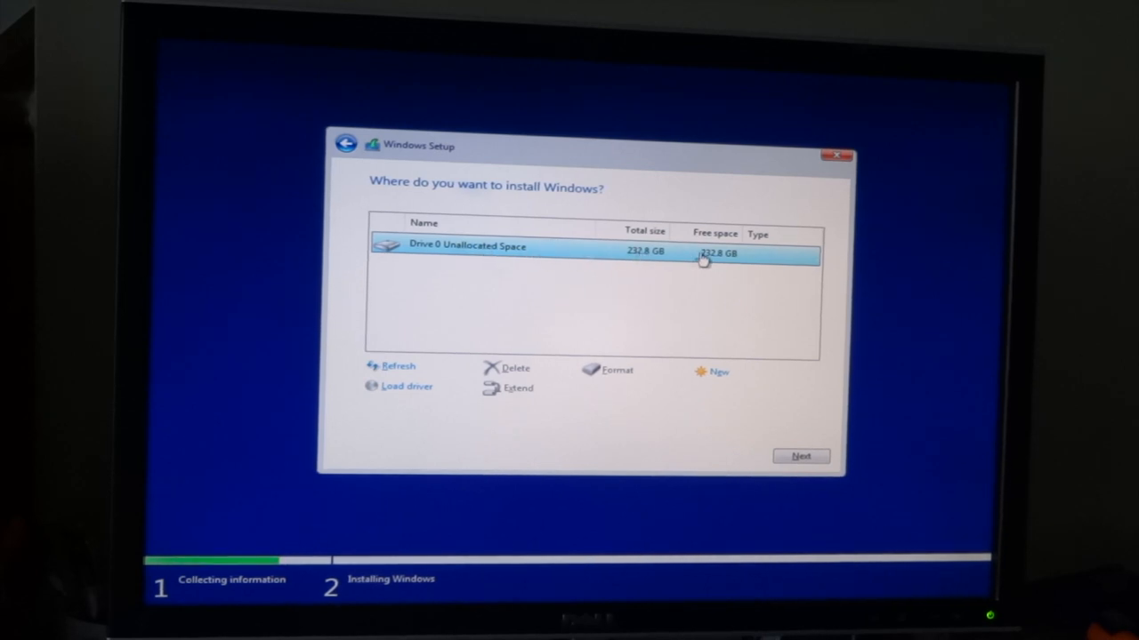
mouse_move(543, 356)
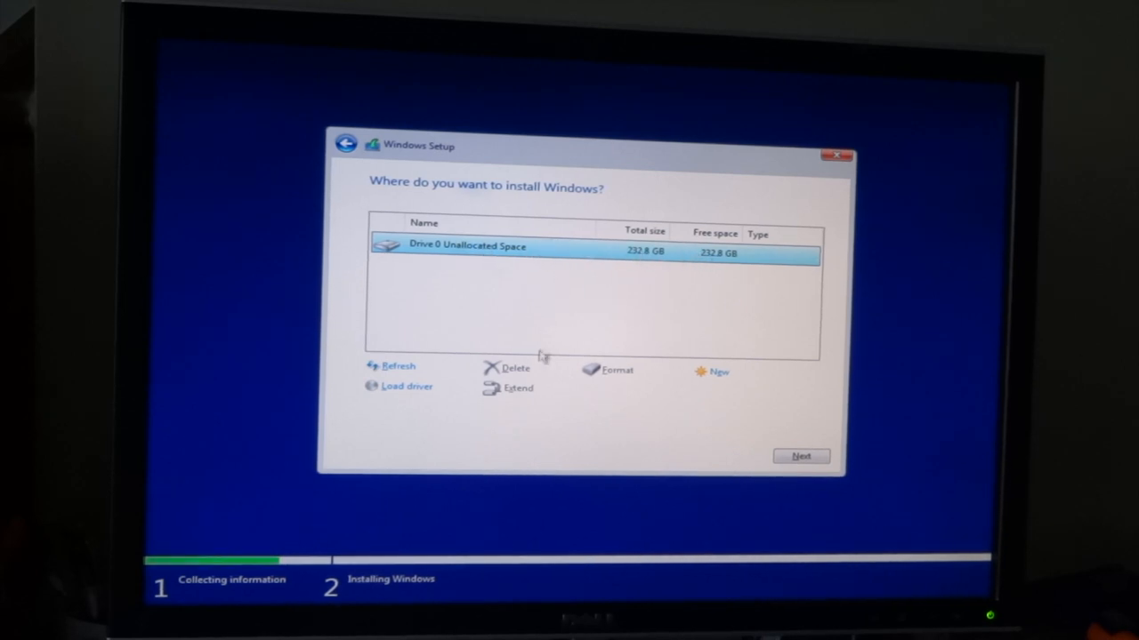
Step: Select Drive 0 Unallocated Space (232.8 GB) as the install location and proceed
click(801, 456)
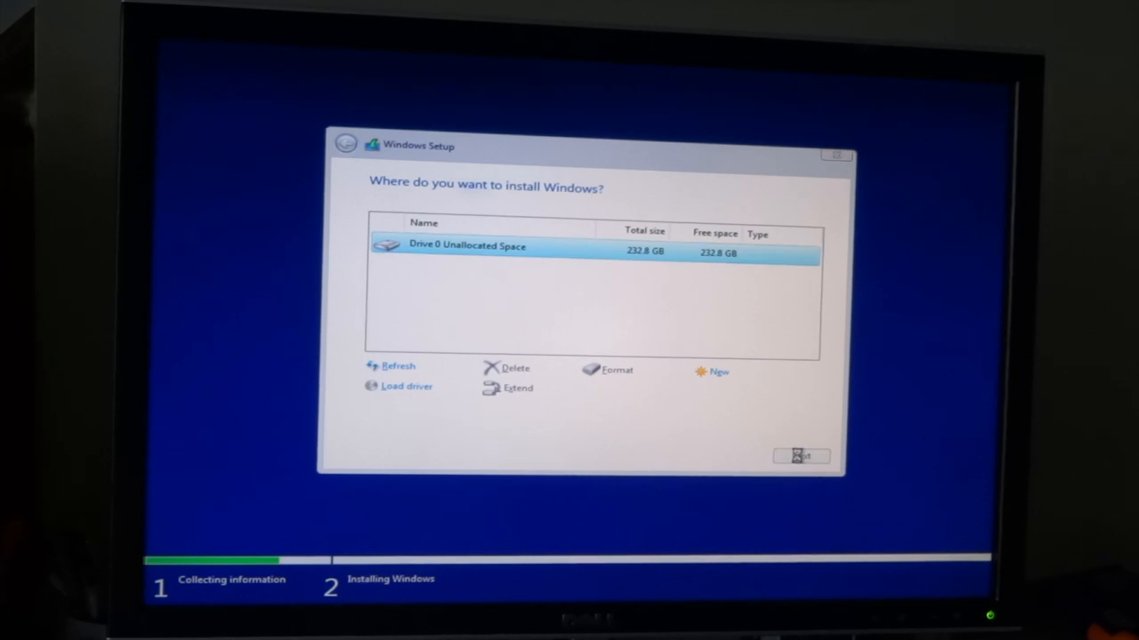
click(799, 455)
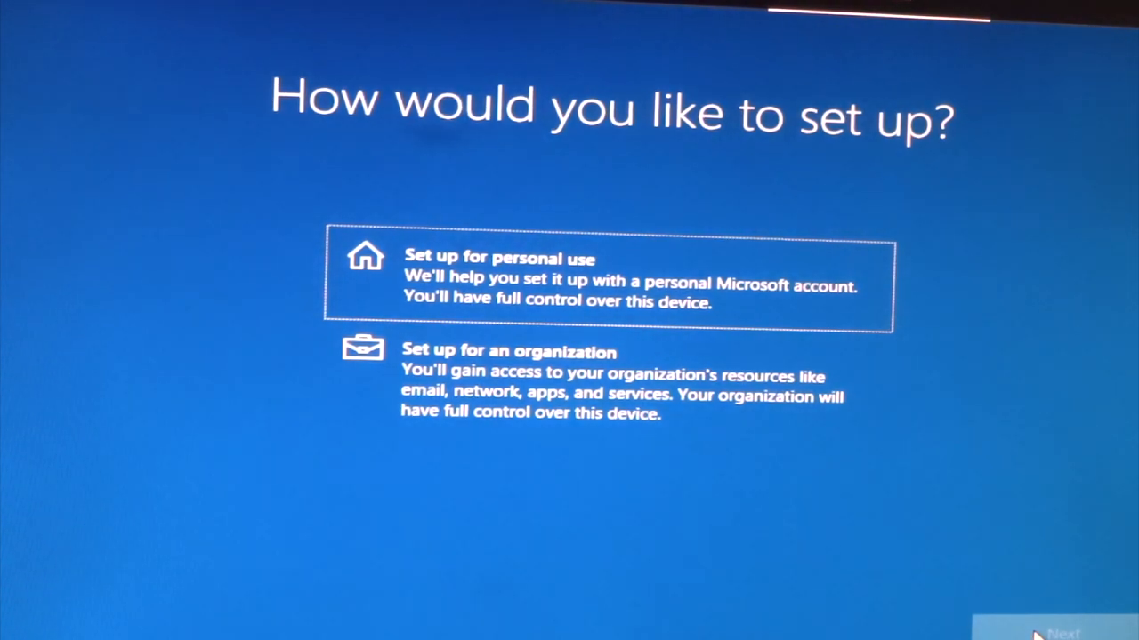
Step: Choose Set up for personal use and continue to the Sign in with Microsoft screen
click(605, 281)
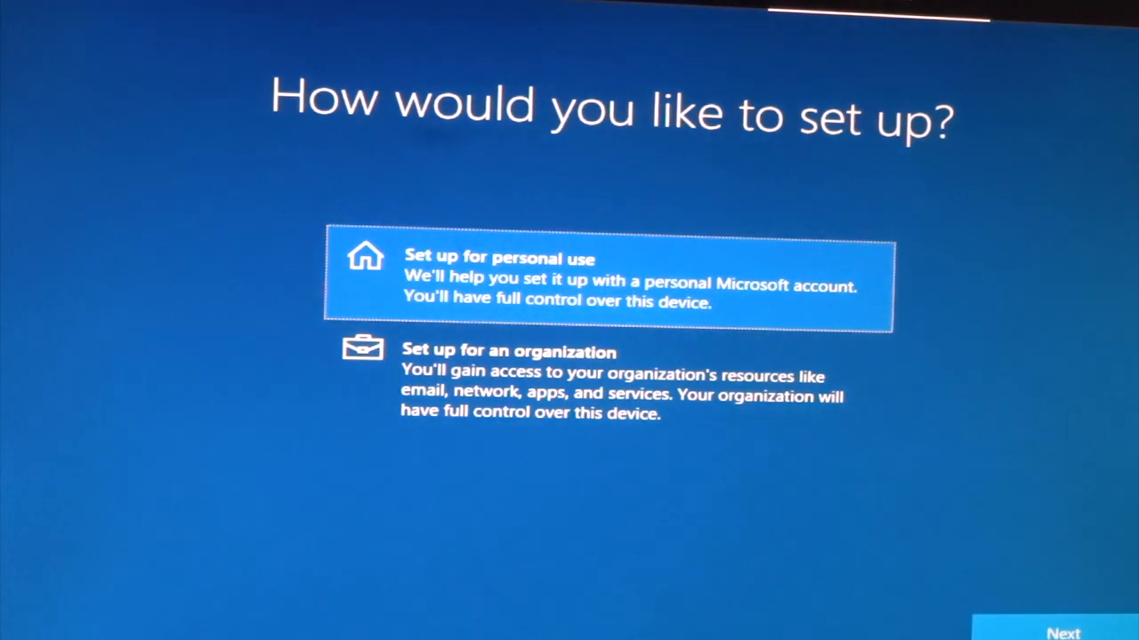
click(1063, 631)
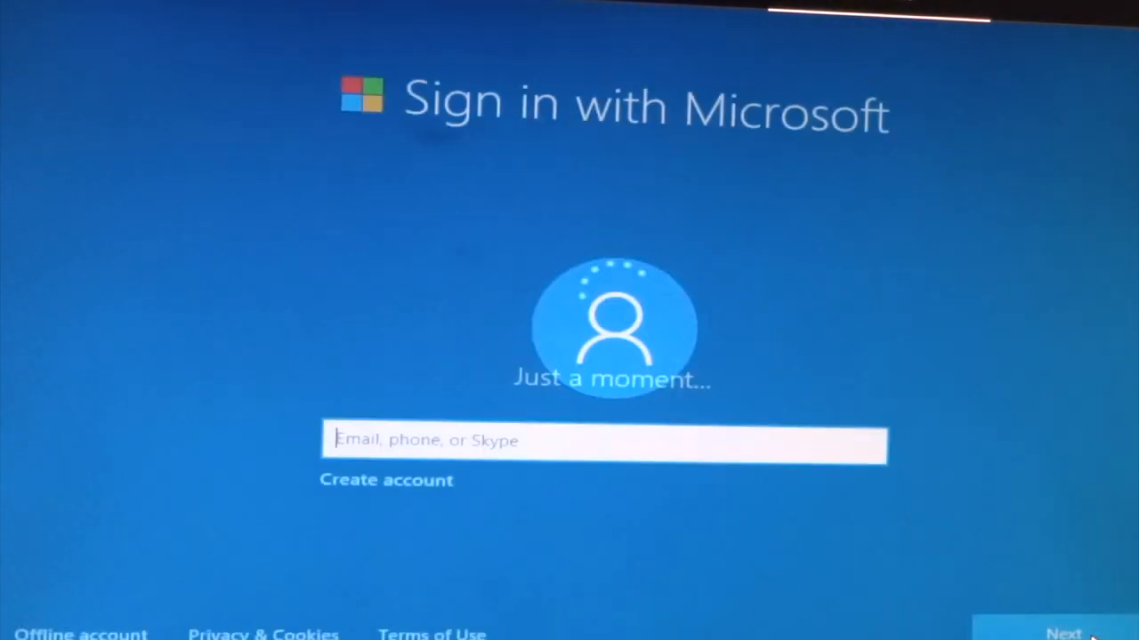